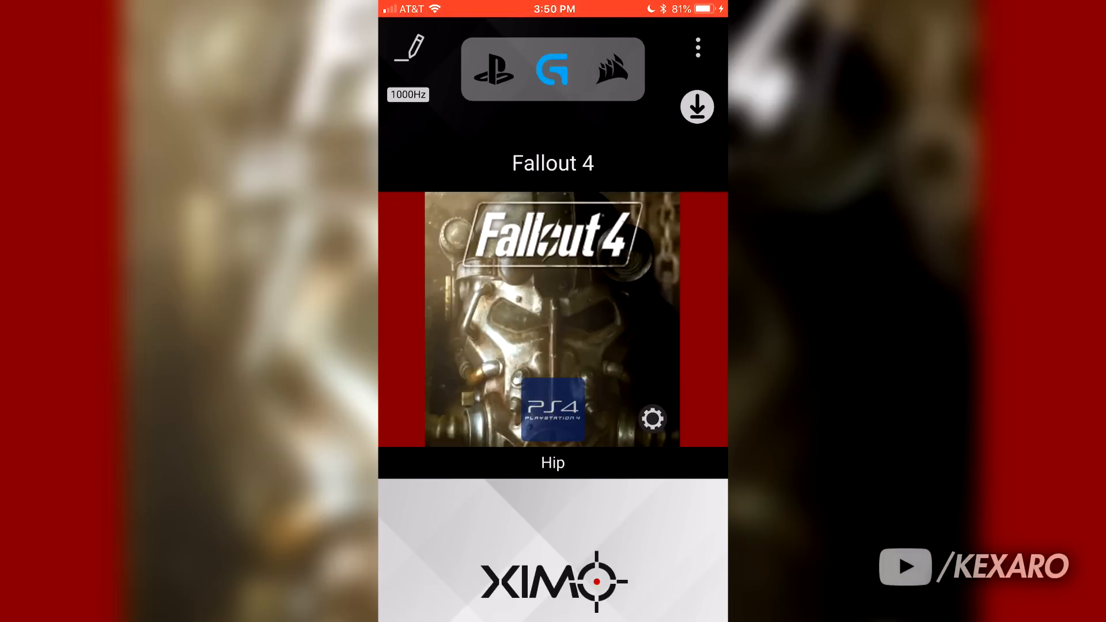
Start downloading the XIM APEX update that adds the latest games support.
left_click(697, 106)
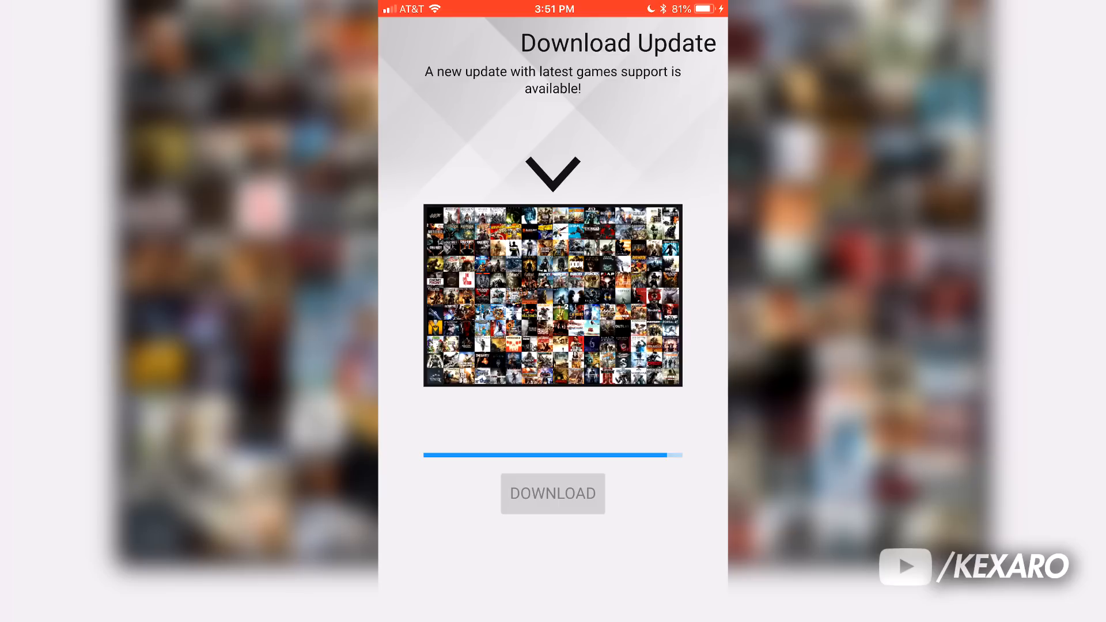